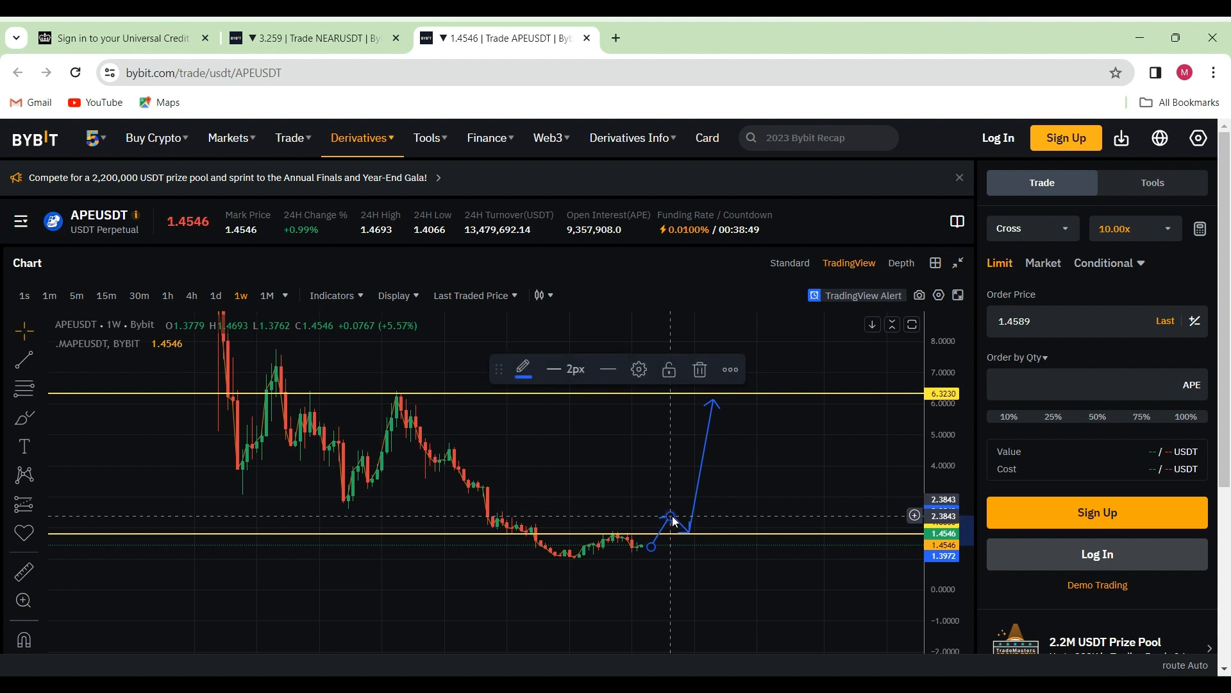
mouse_move(707, 479)
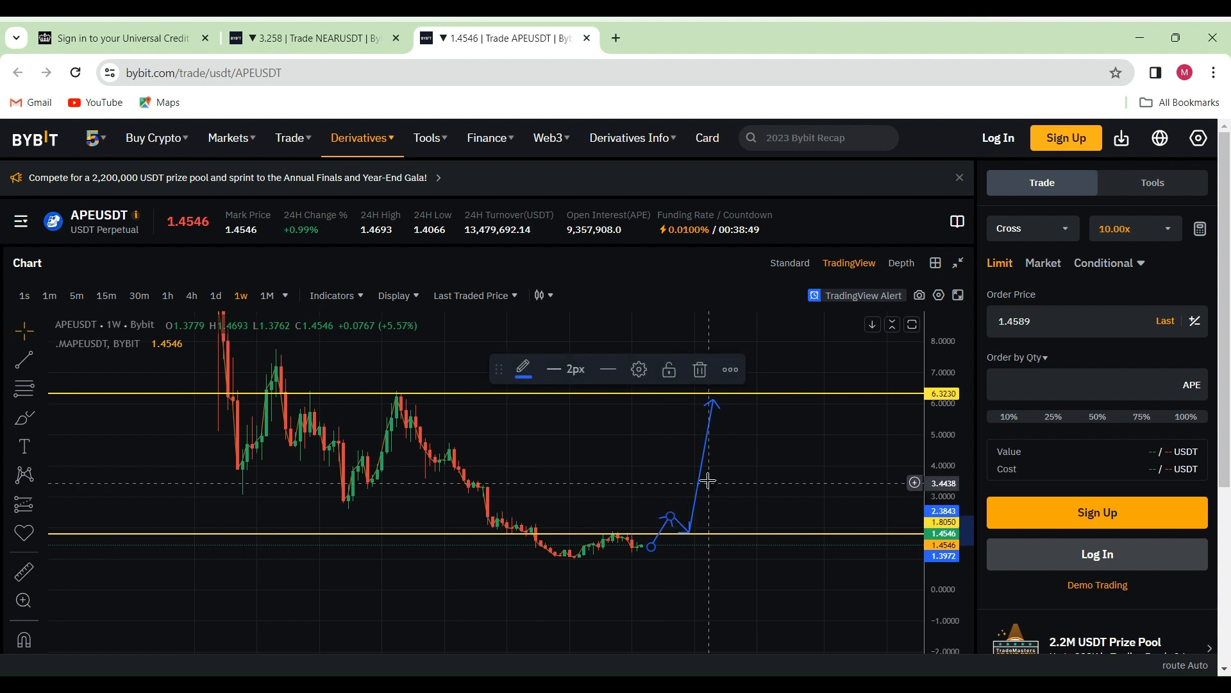
mouse_move(722, 398)
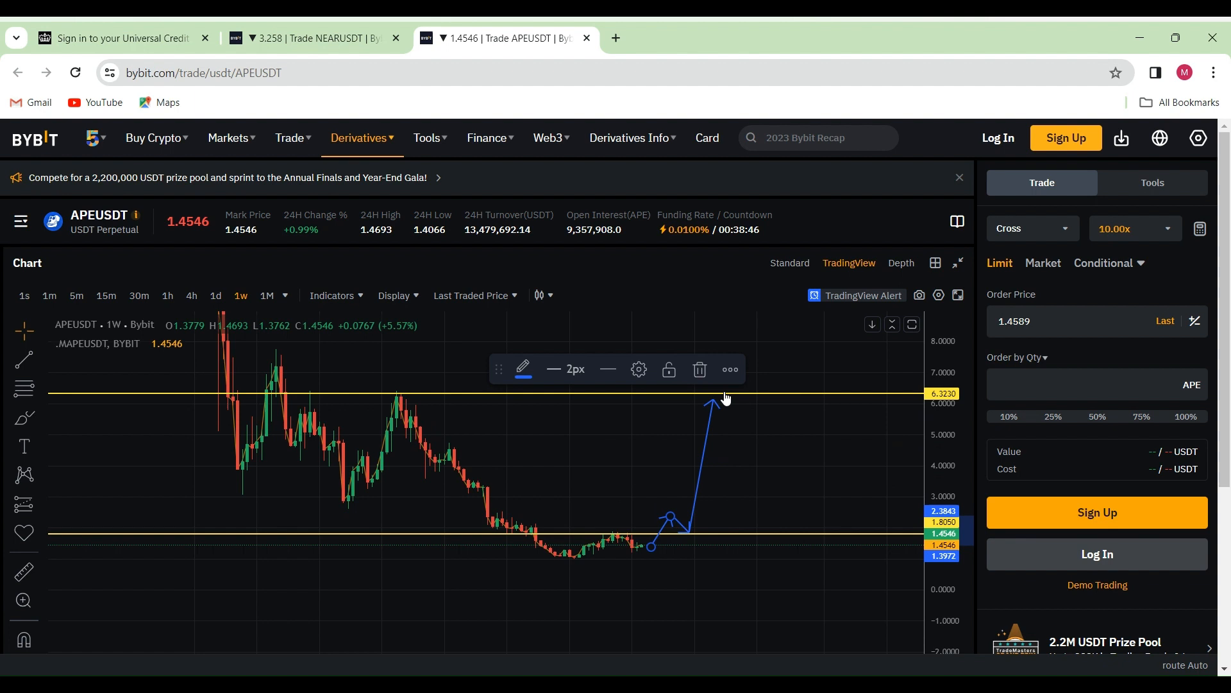
mouse_move(695, 523)
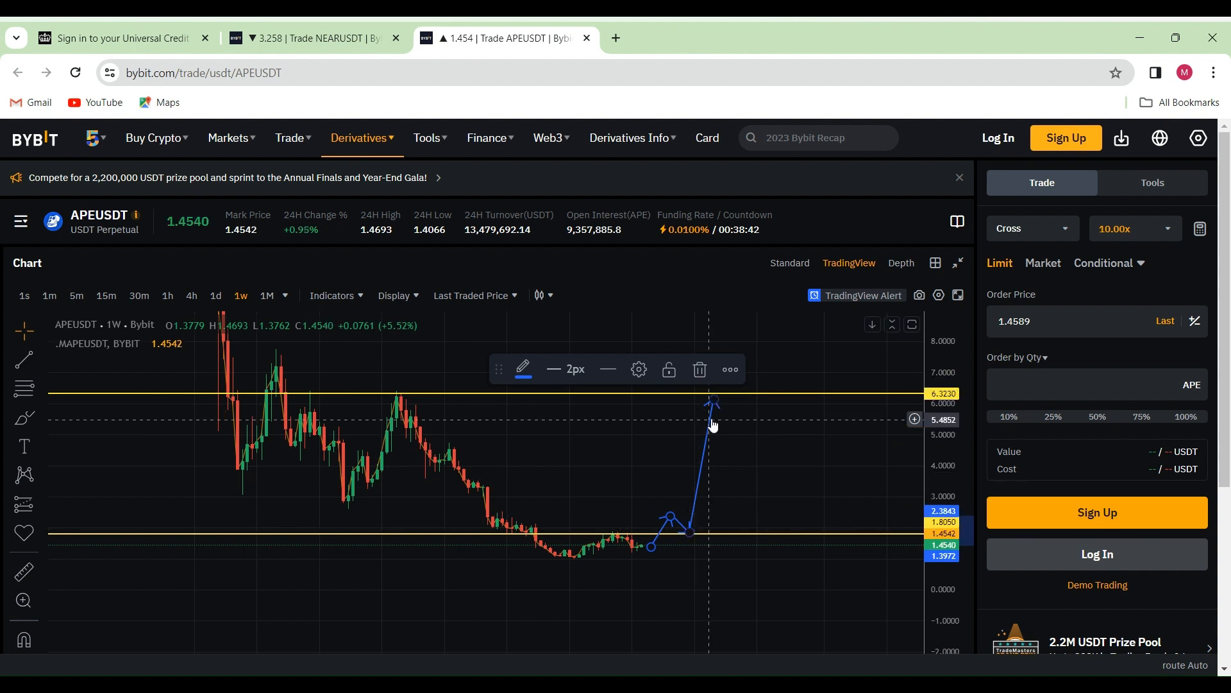
mouse_move(739, 366)
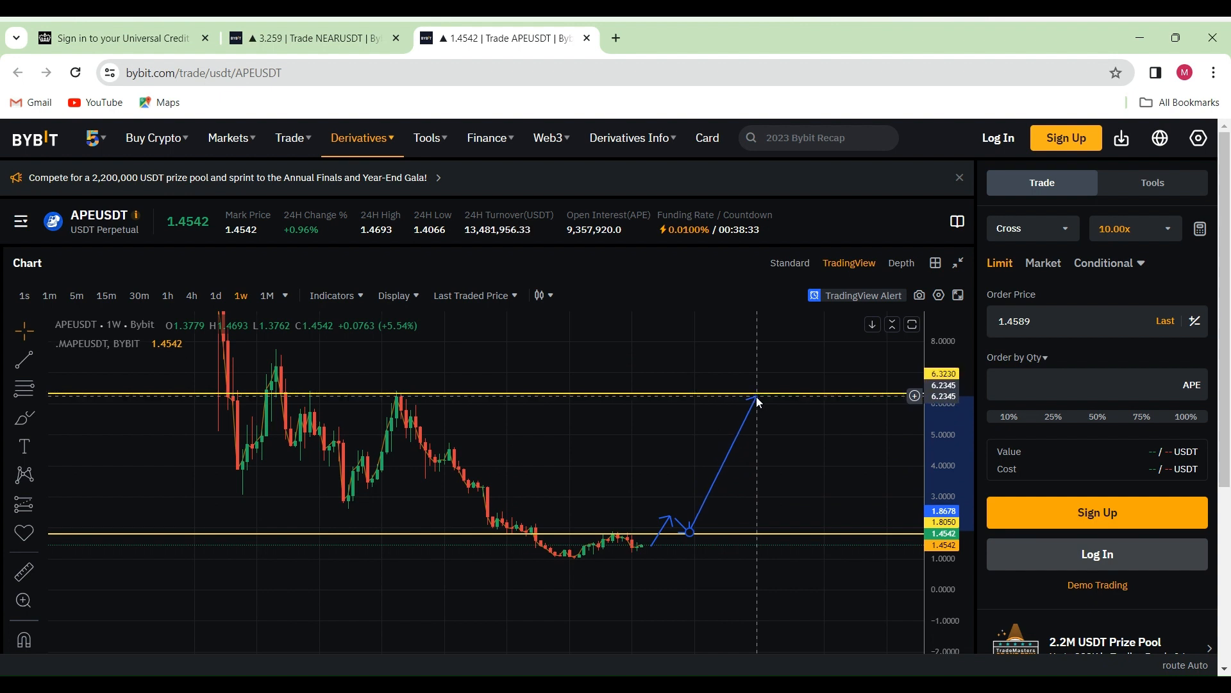
Draw a descending trendline from the mid-chart peak near 6.2 down to the recent lows.
click(754, 393)
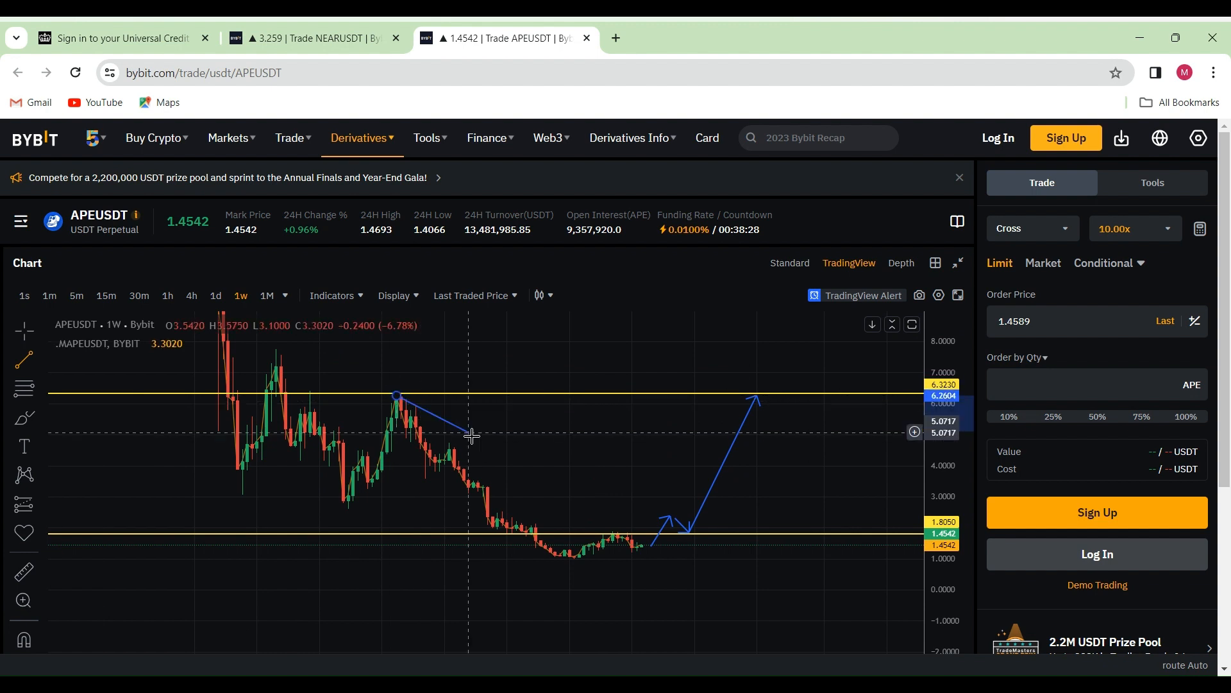
drag(471, 436, 596, 554)
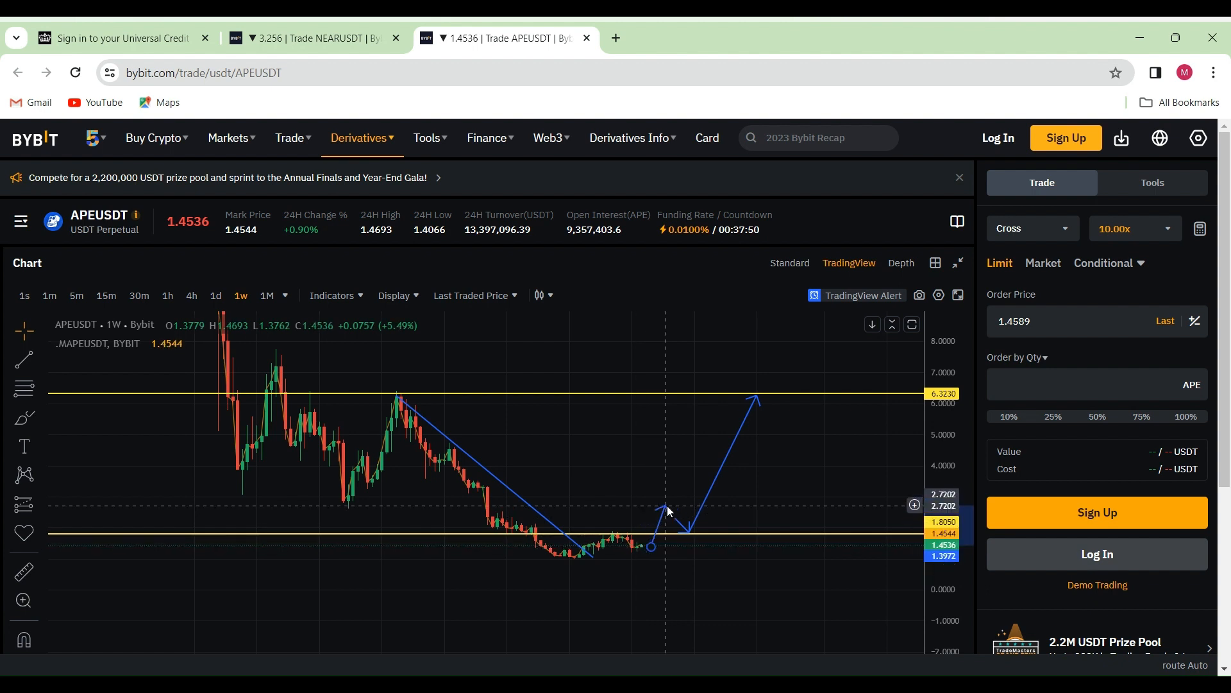
click(667, 512)
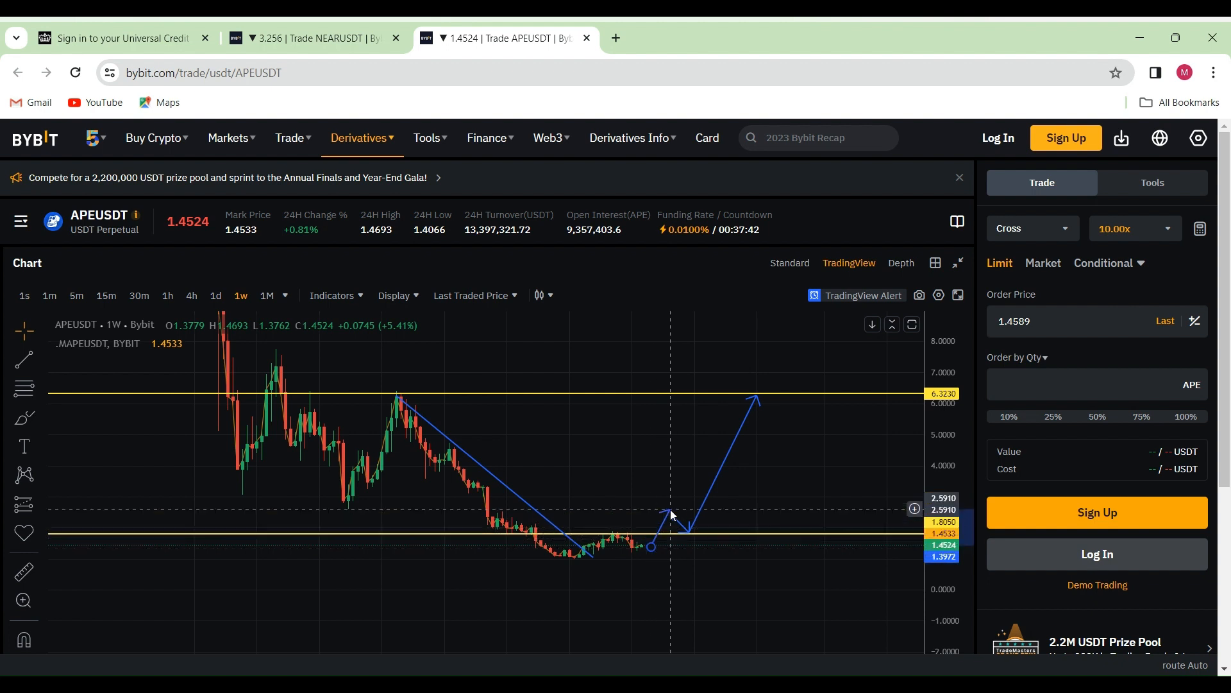
click(670, 514)
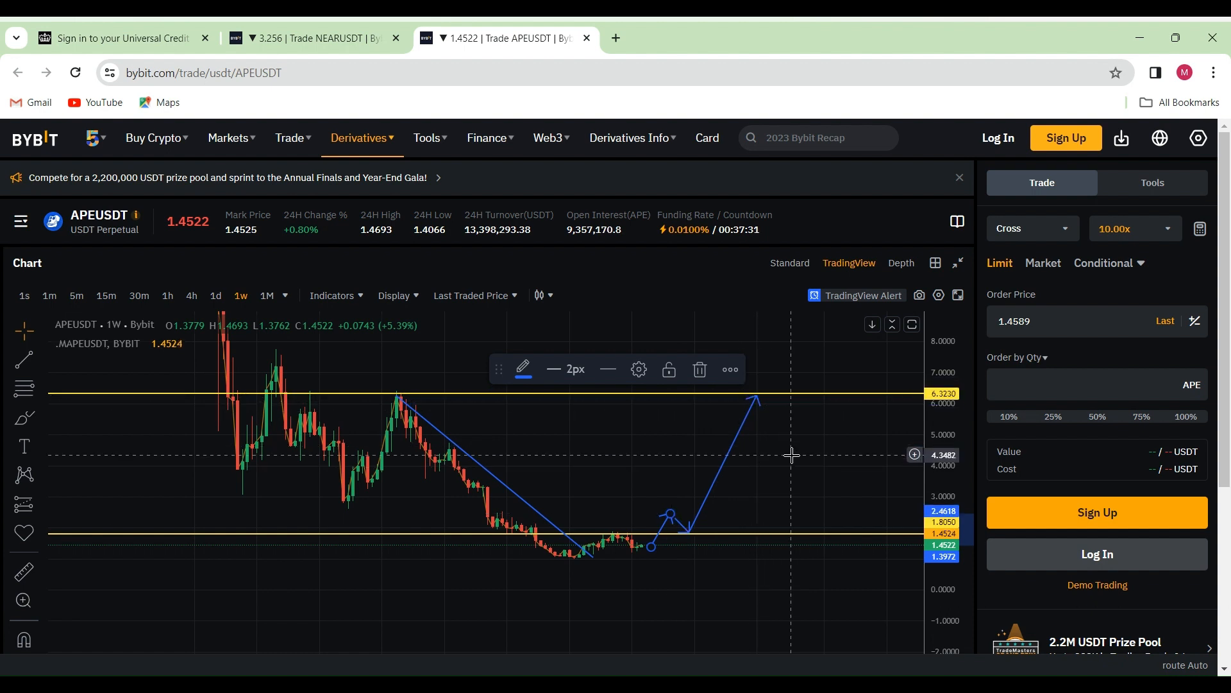
mouse_move(744, 493)
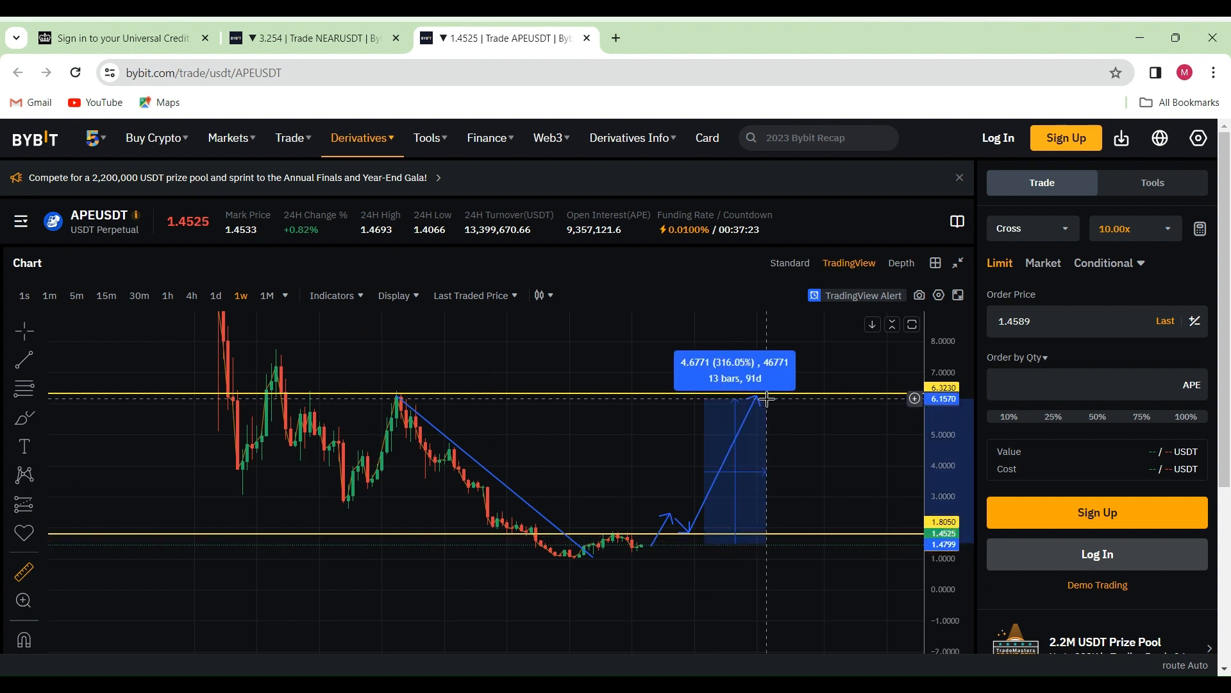
mouse_move(726, 404)
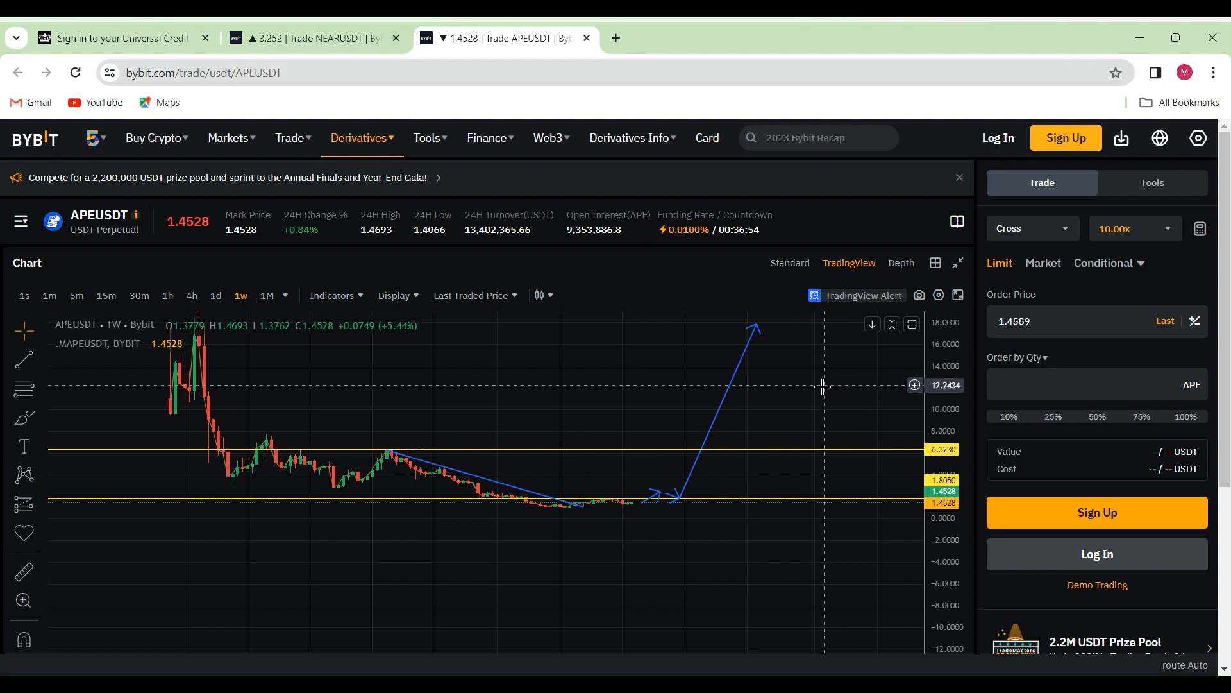
mouse_move(824, 382)
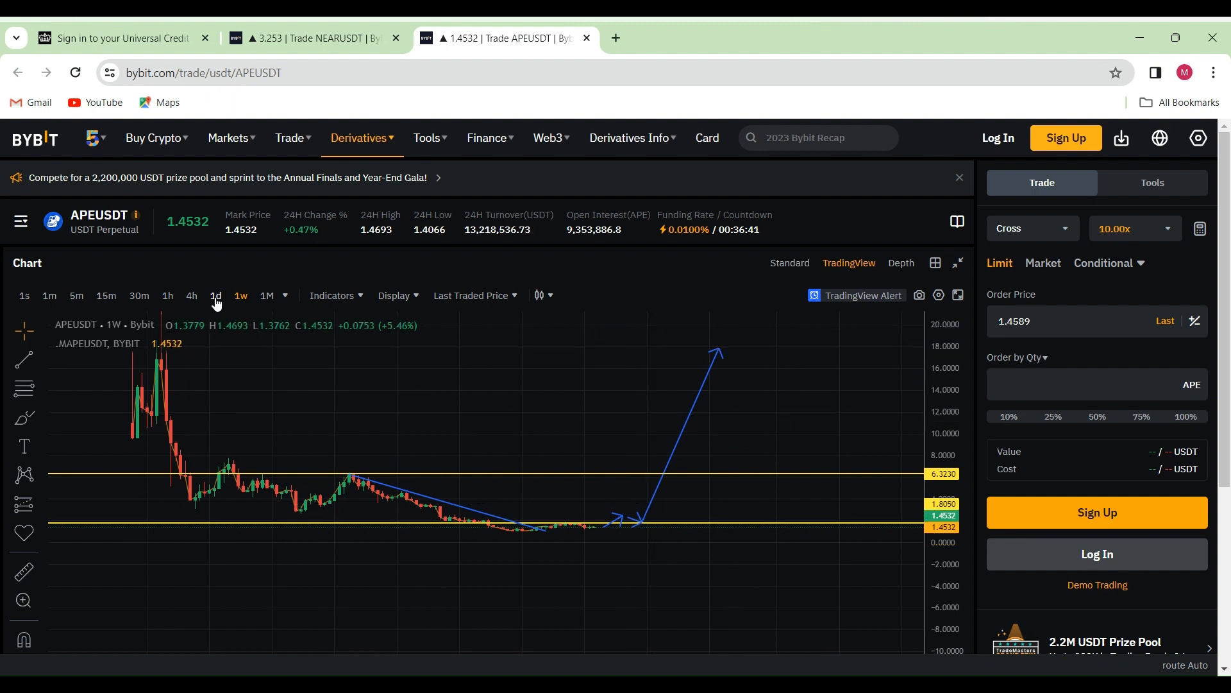
Show the APEUSDT chart on the 1d interval with drawings near 1.8050.
click(214, 295)
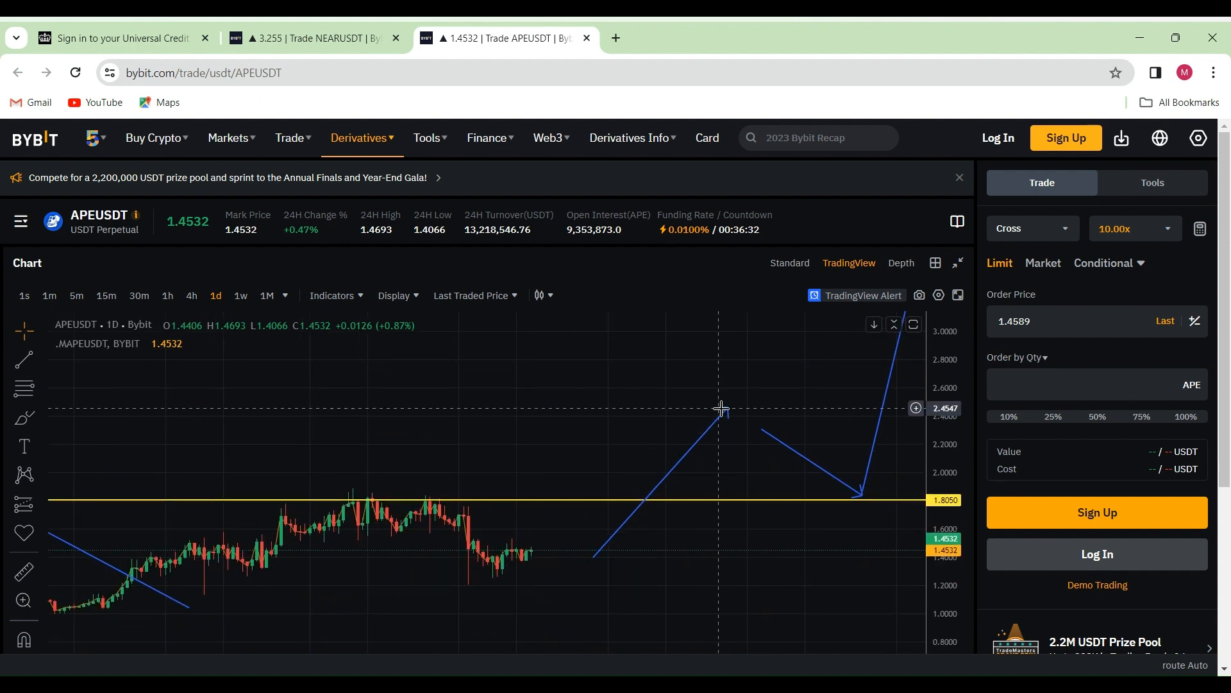
Redraw the path's first leg from current price through 1.8050 to a peak at about 2.57.
drag(721, 408, 569, 542)
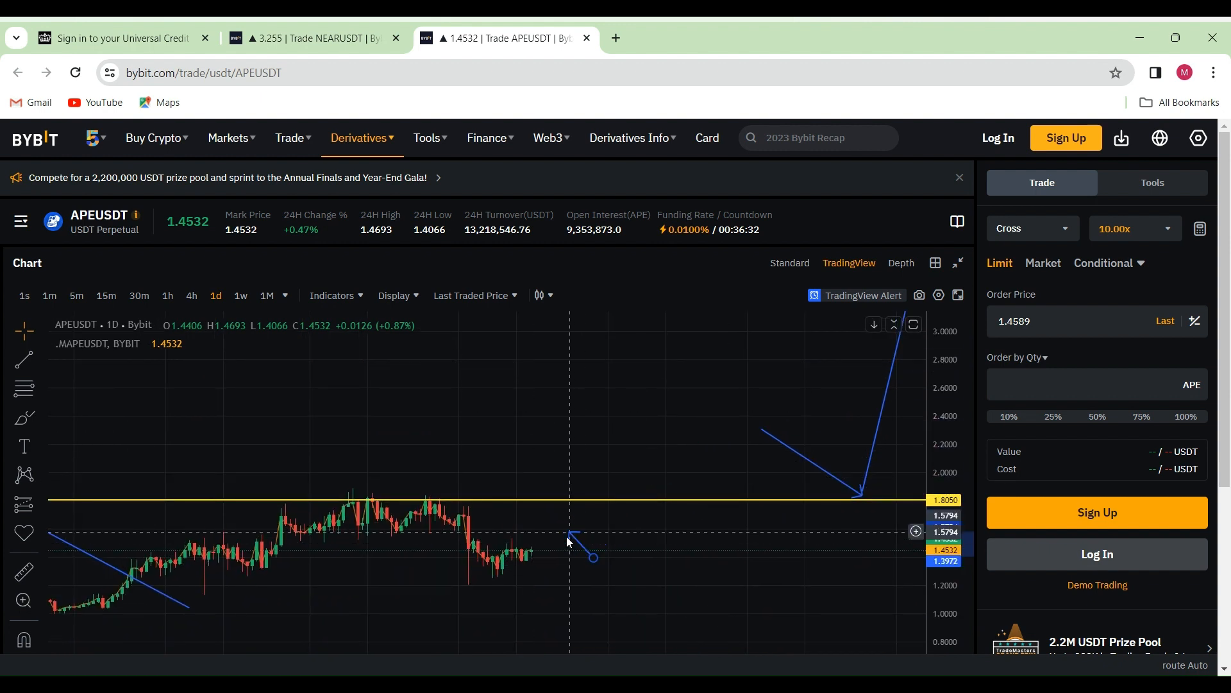
drag(569, 537, 546, 522)
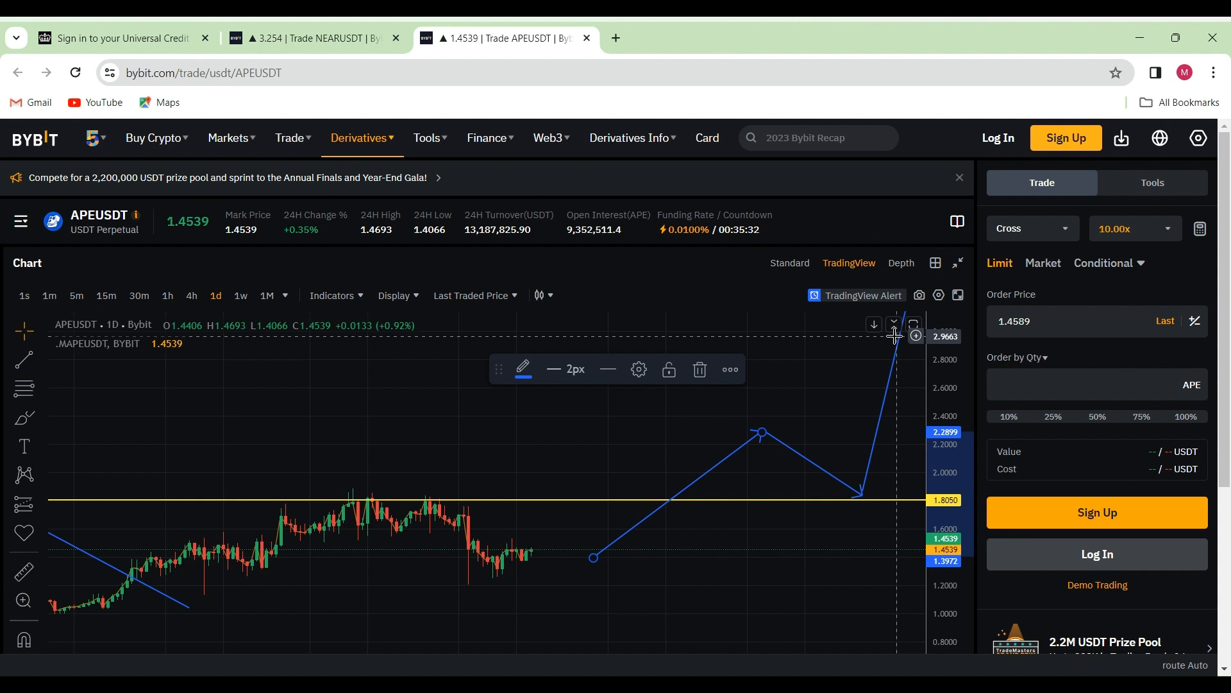
mouse_move(803, 390)
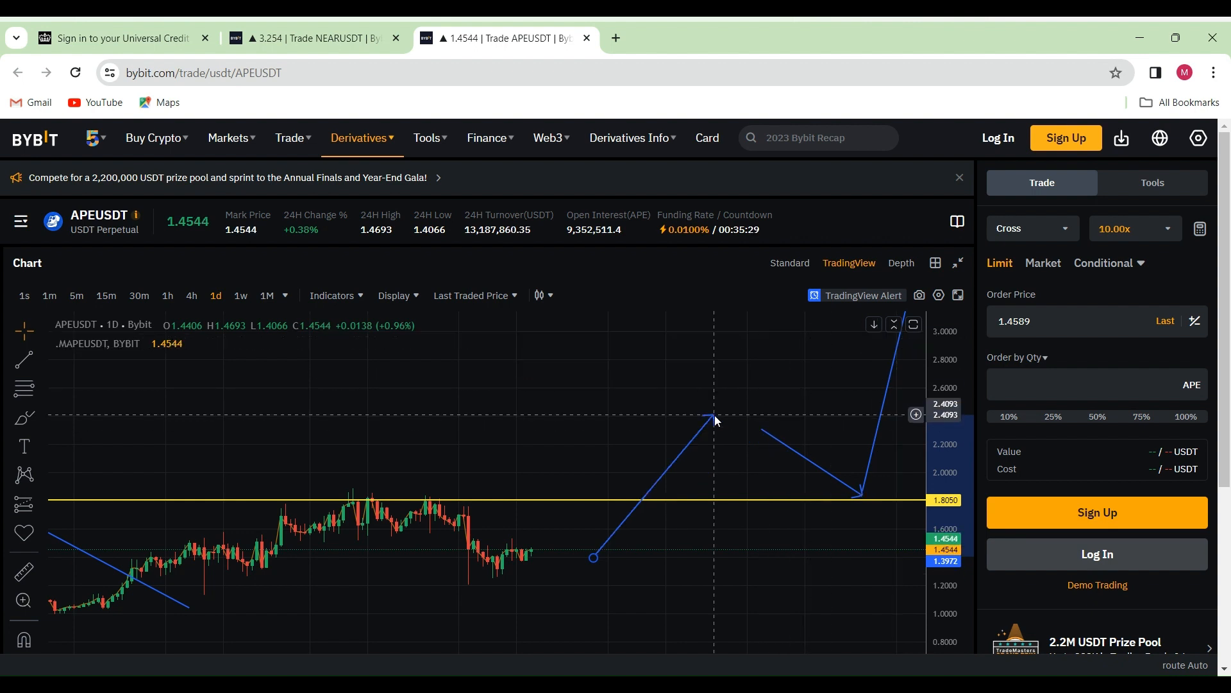
drag(715, 419, 730, 318)
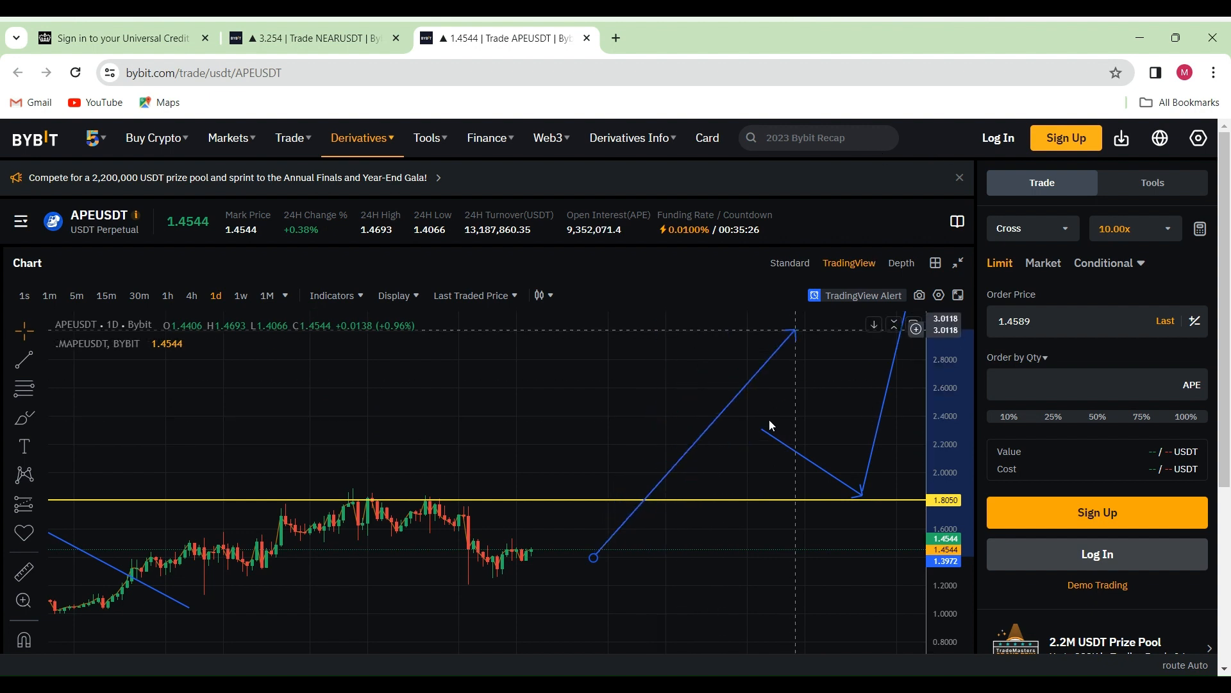
drag(795, 328, 799, 391)
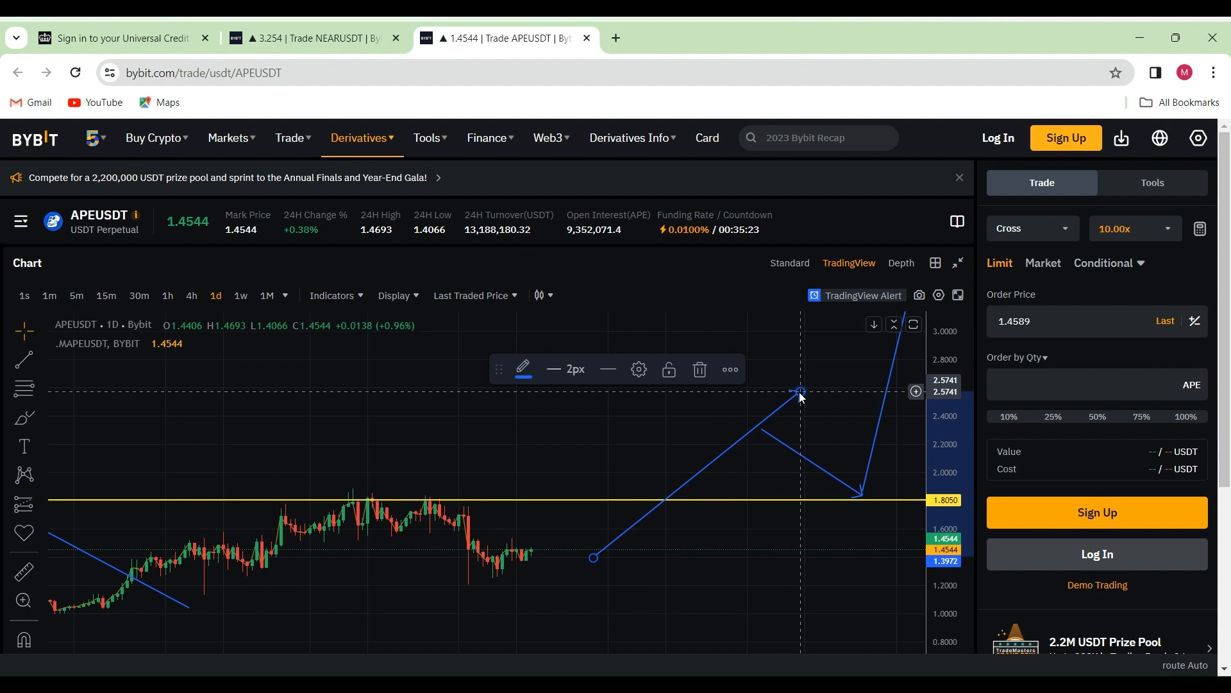